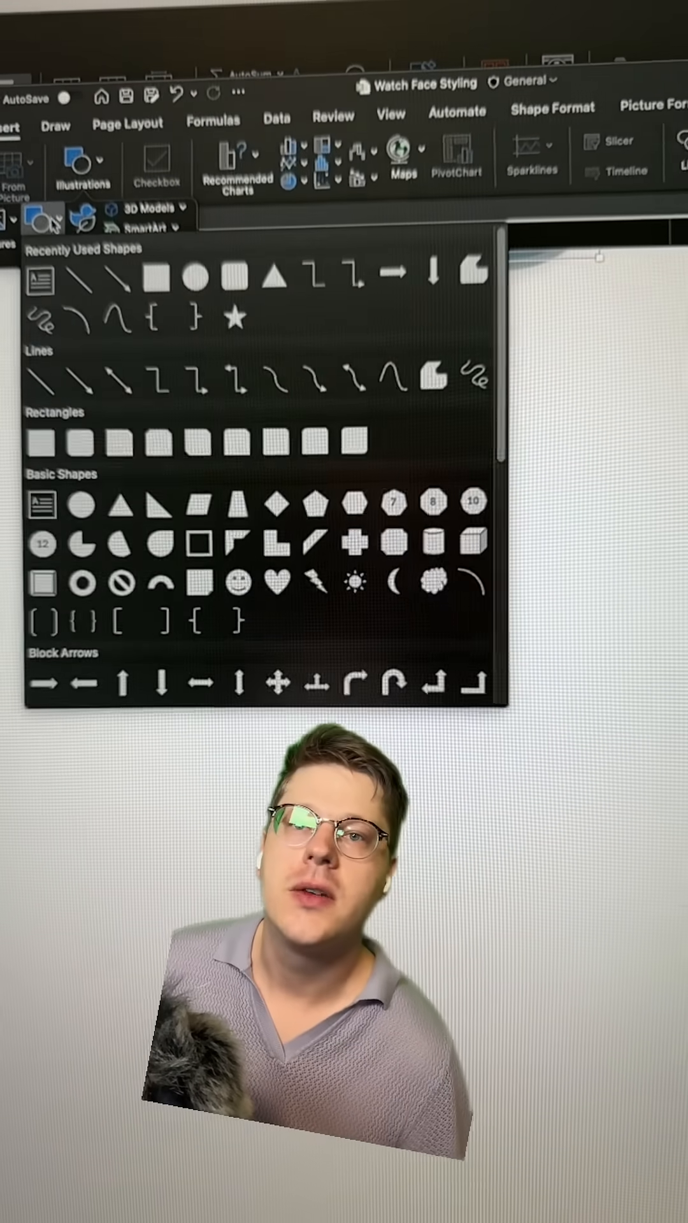
Pick the Rounded Rectangle from the Shapes gallery to draw on the sheet.
click(42, 279)
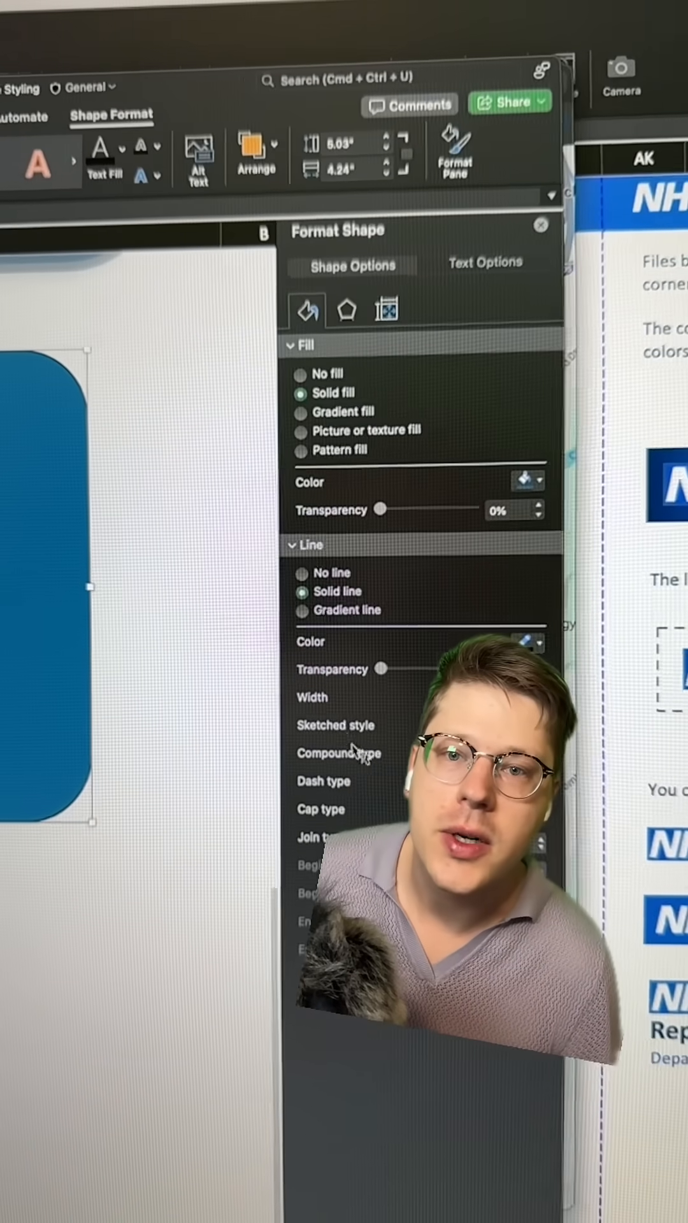
Switch the rounded rectangle's fill to Picture or texture fill.
click(300, 432)
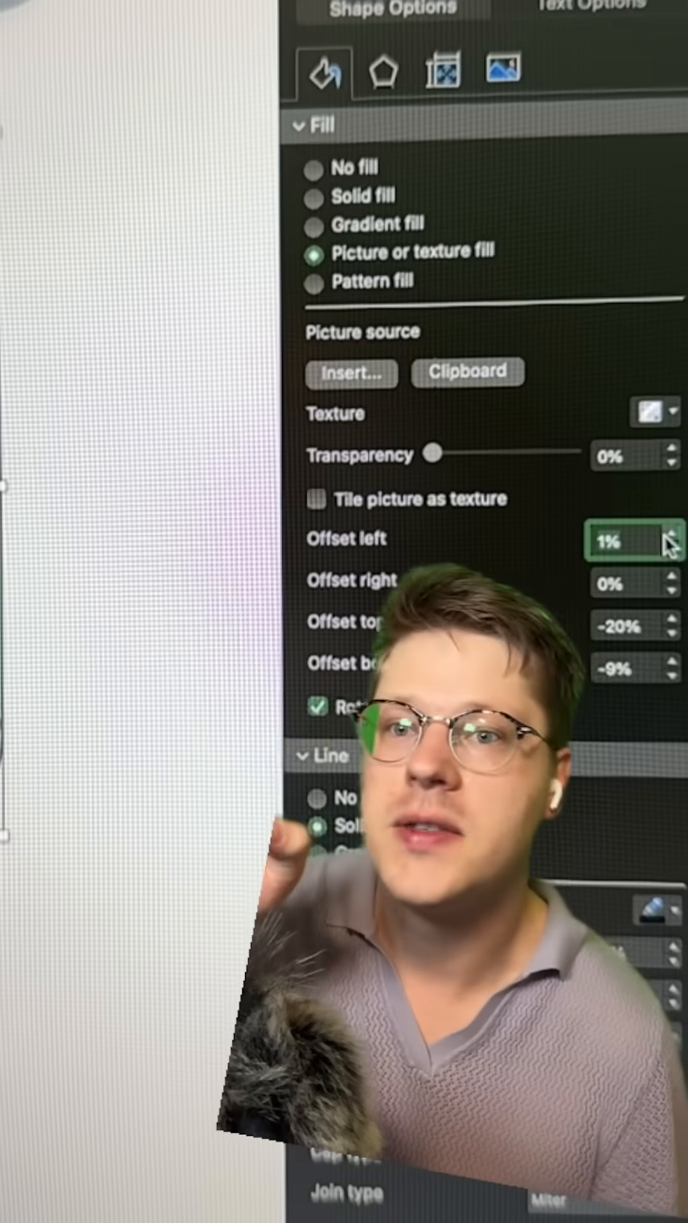
Close the Format Shape pane, leaving the Oregon City map fill visible.
click(671, 549)
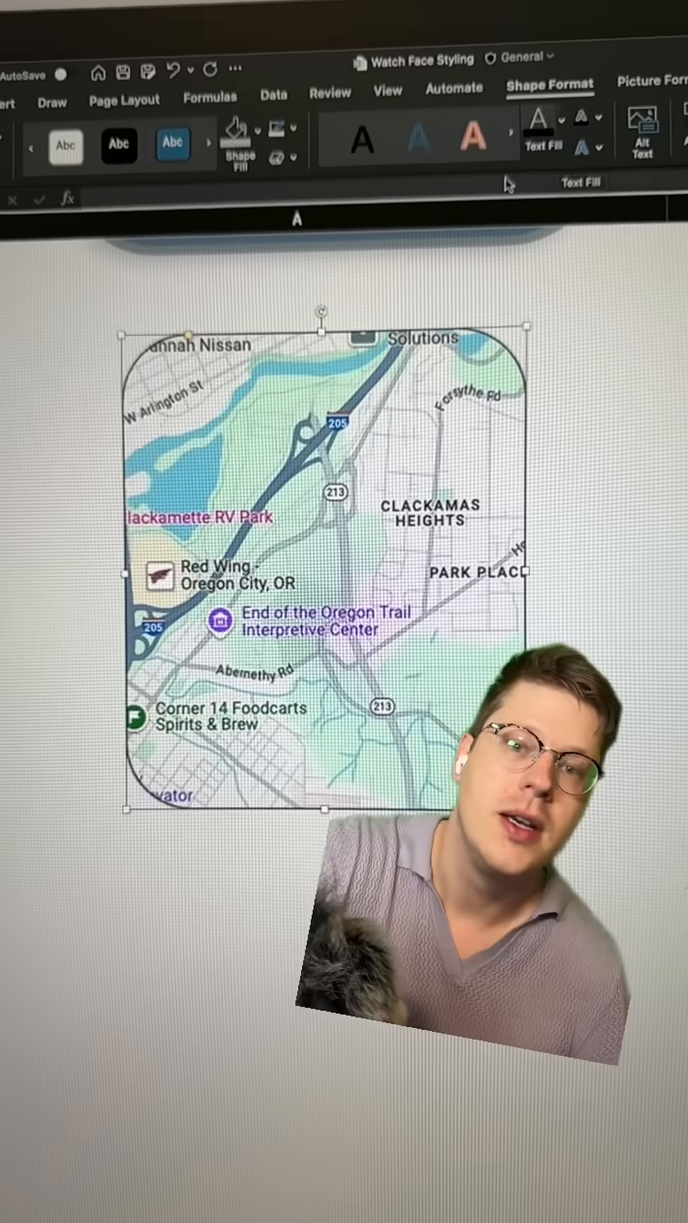
Show the Color variations (saturation, tone, recolor) for the map picture.
click(648, 102)
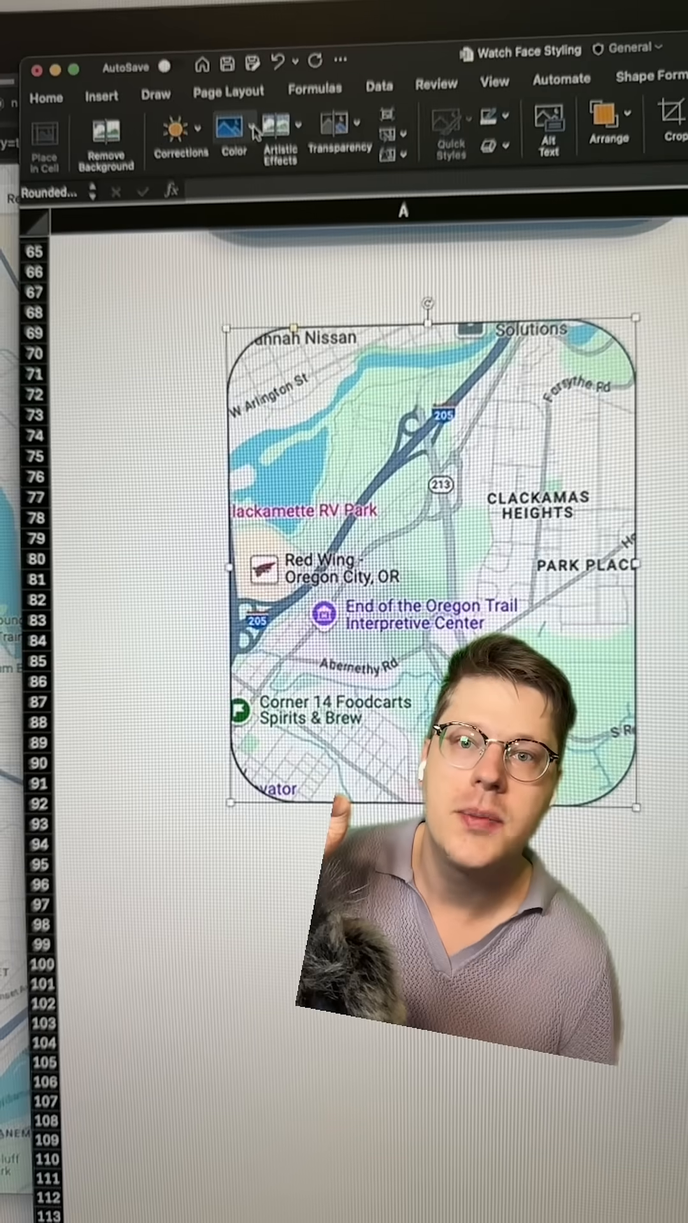
click(232, 129)
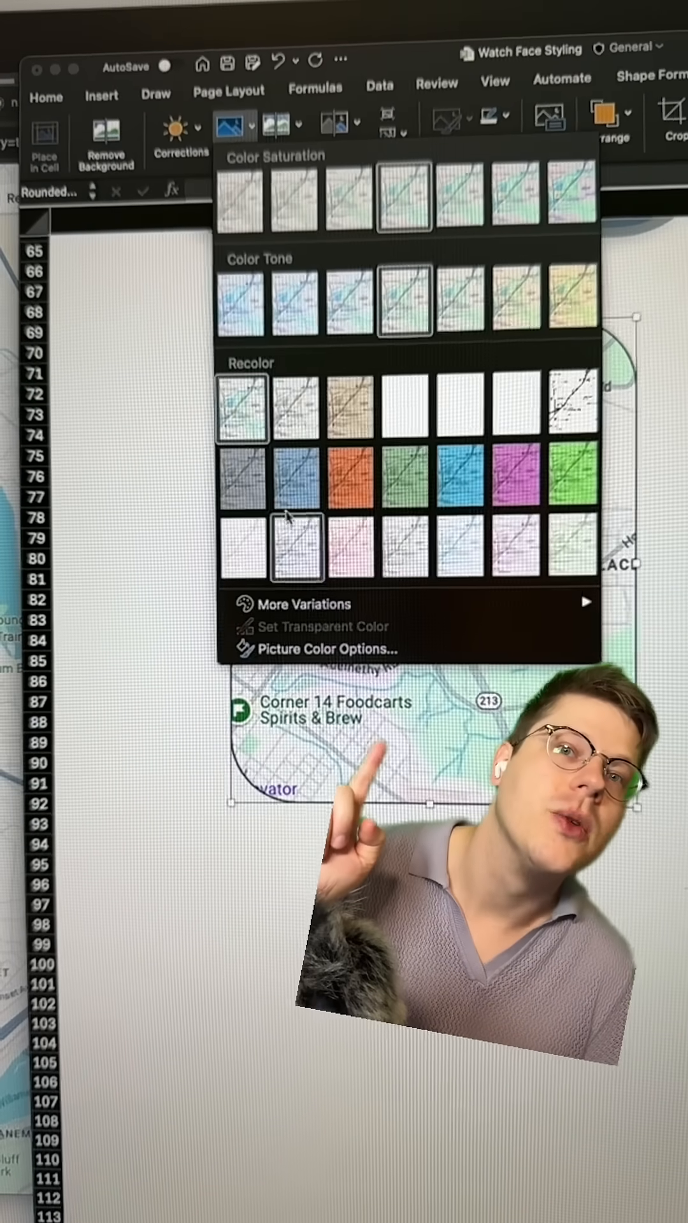